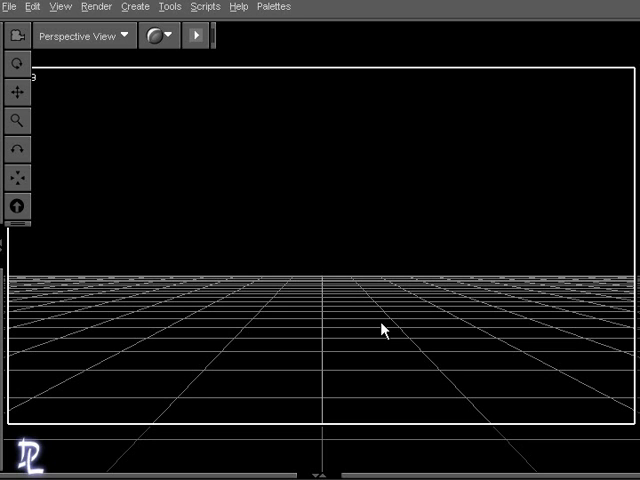
Step: Add a 100 cm primitive sphere with 36 segments and 36 sides to the scene
left_click(135, 6)
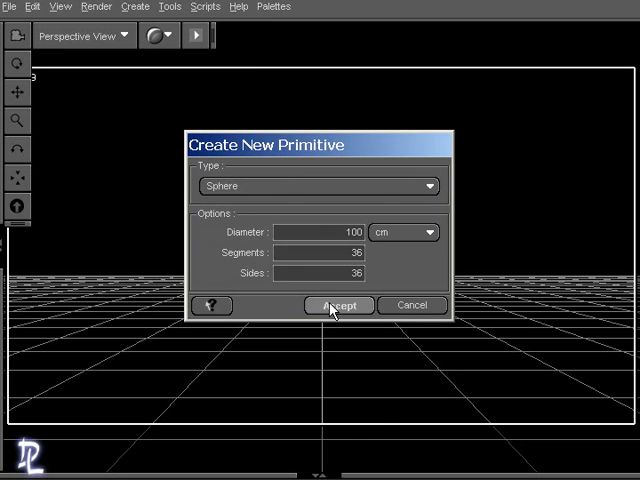
left_click(338, 305)
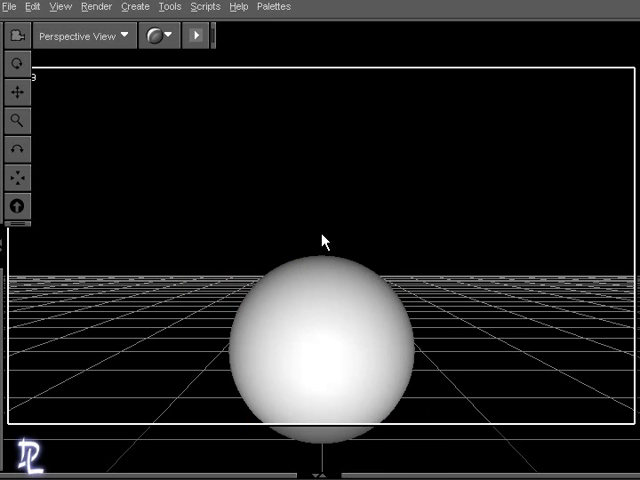
mouse_move(383, 225)
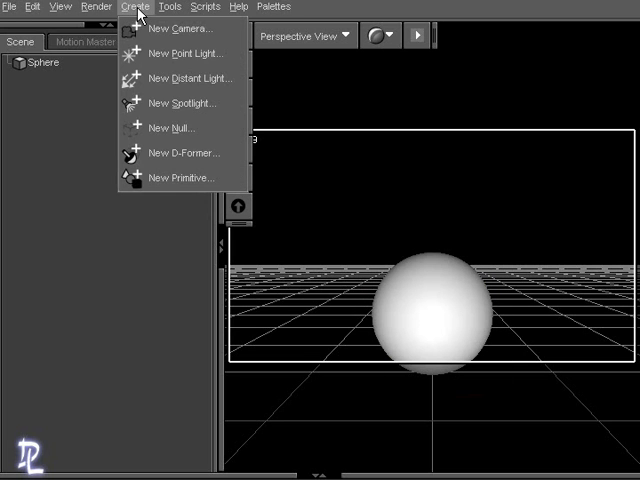
Step: Add a point light named PointLight 1 and set its Y translation to 50
left_click(186, 53)
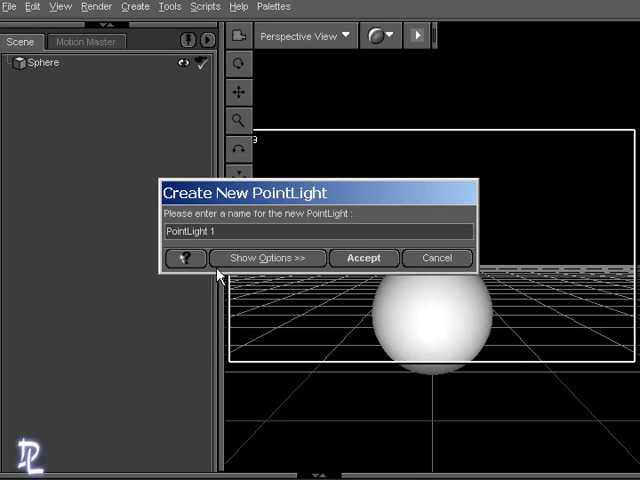
left_click(363, 257)
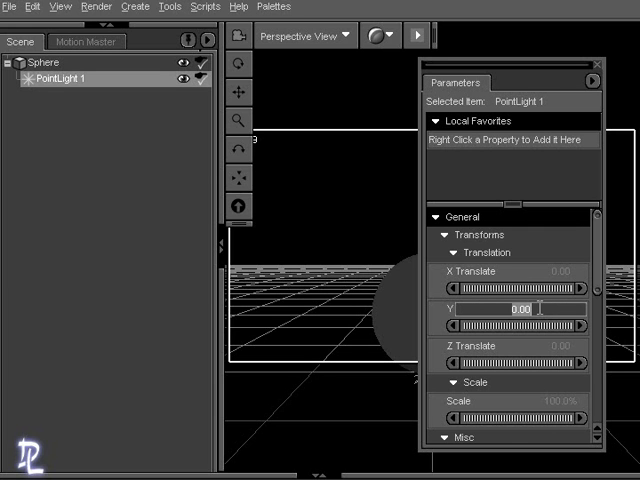
type("50")
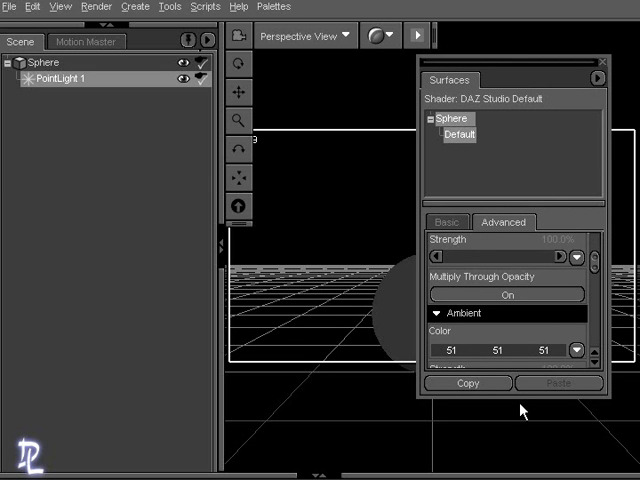
Step: Give the sphere a translucent red colour from the Advanced surface settings
scroll("down", 3)
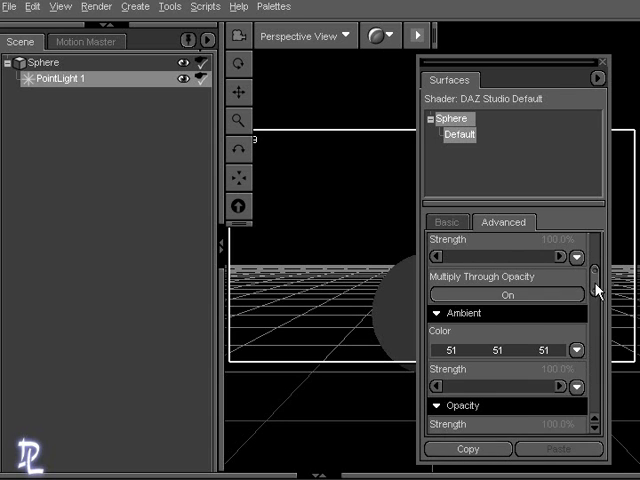
scroll("down", 3)
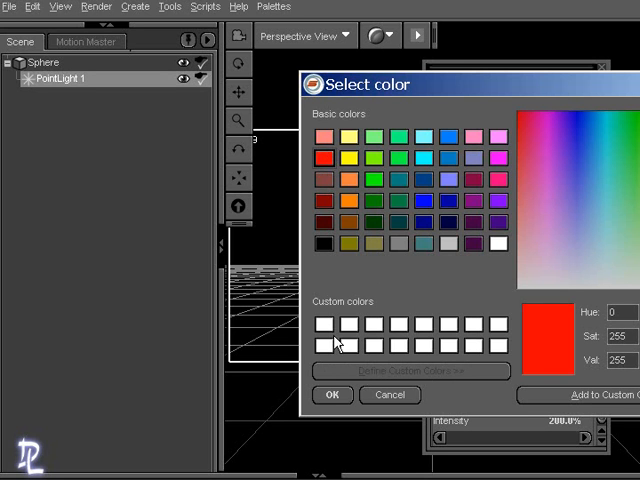
left_click(96, 7)
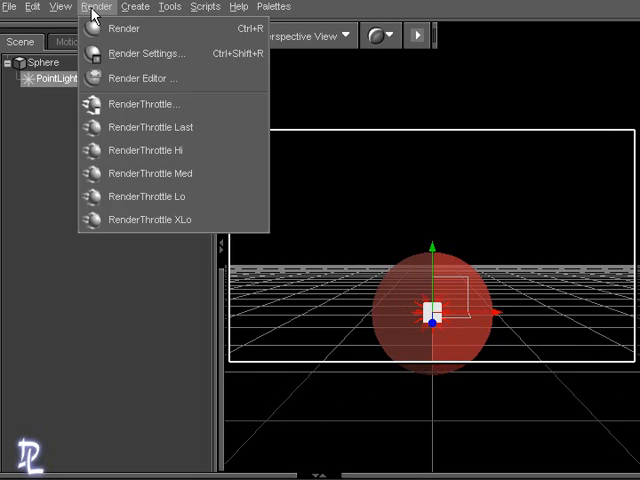
left_click(122, 28)
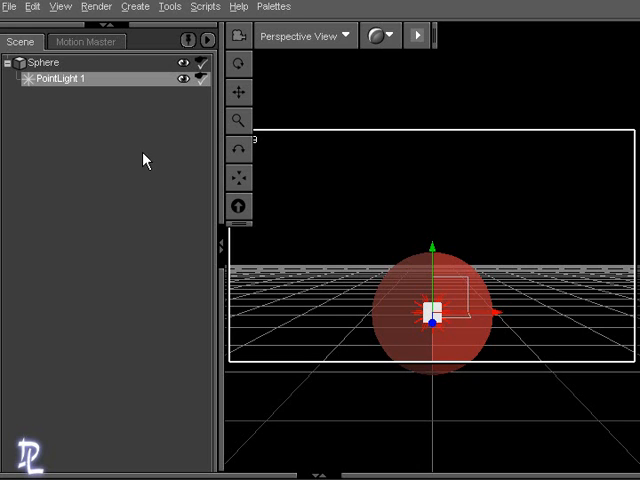
mouse_move(182, 148)
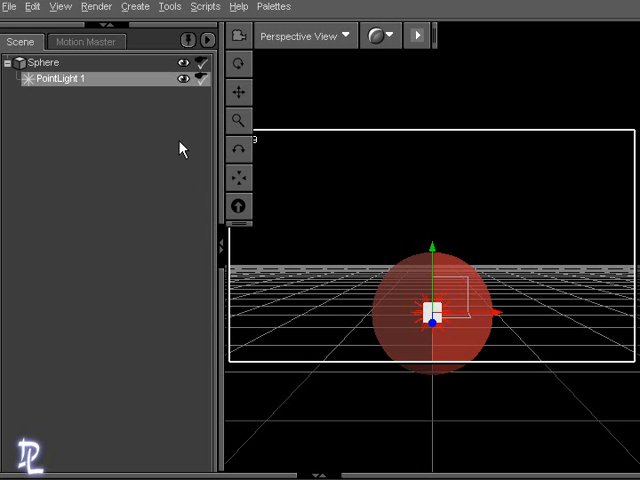
left_click(239, 92)
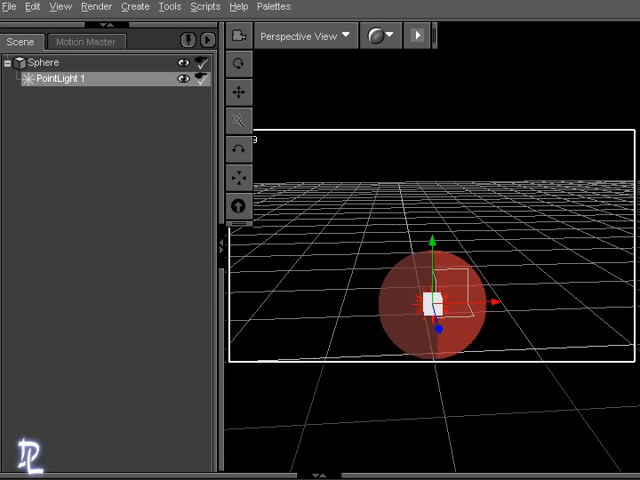
Step: Record the motion end point in Motion Master with Sphere as the moving object
left_click(86, 41)
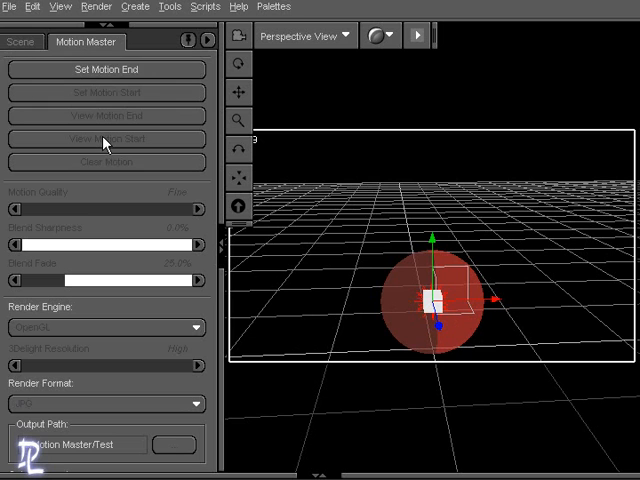
left_click(107, 69)
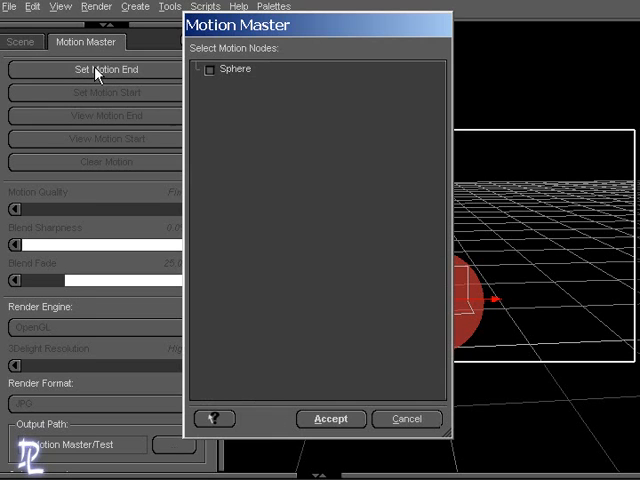
left_click(208, 69)
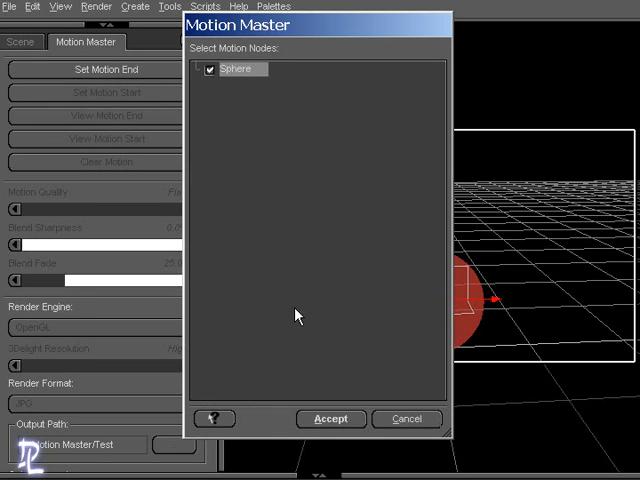
left_click(330, 419)
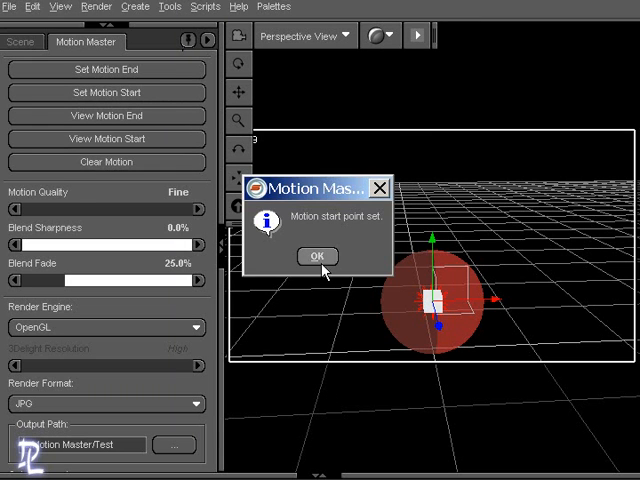
left_click(316, 256)
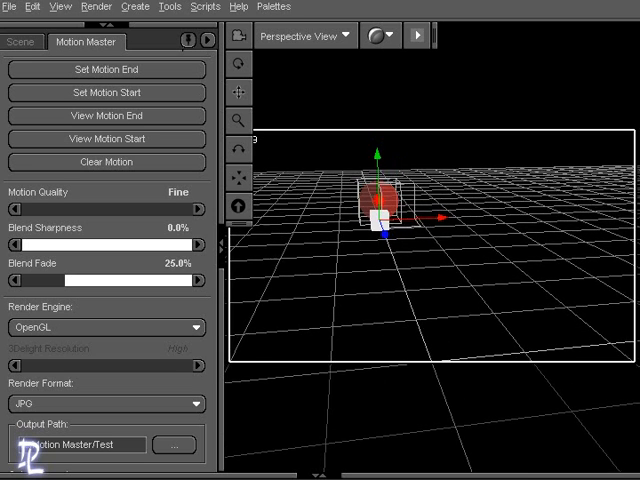
Step: Record the sphere's motion start point from its moved position
left_click(107, 92)
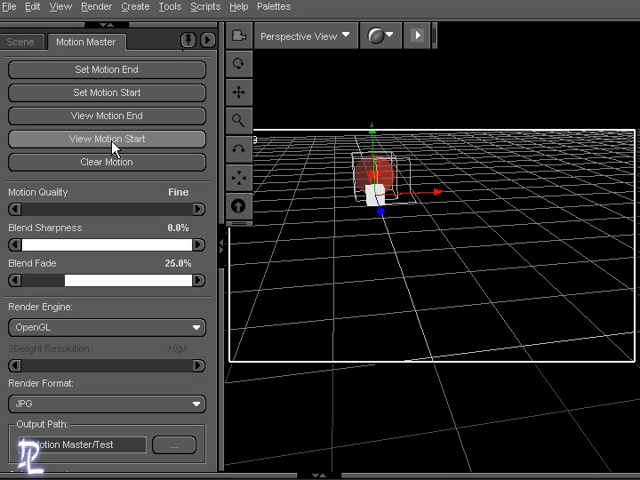
left_click(107, 92)
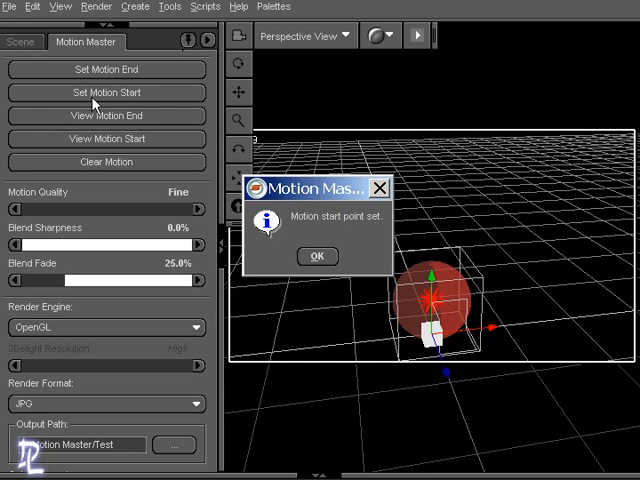
left_click(316, 256)
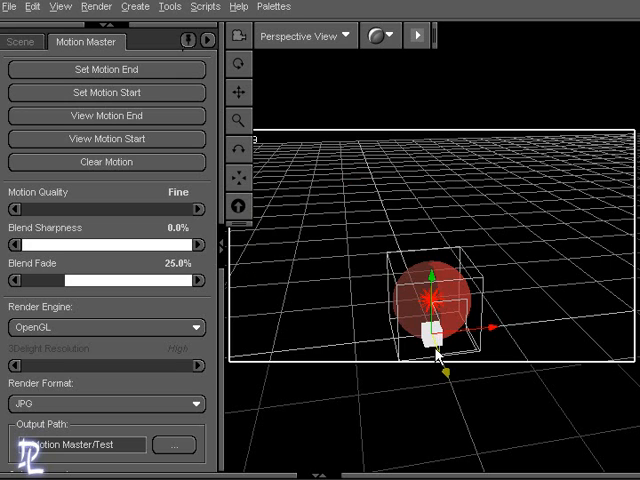
left_click(106, 92)
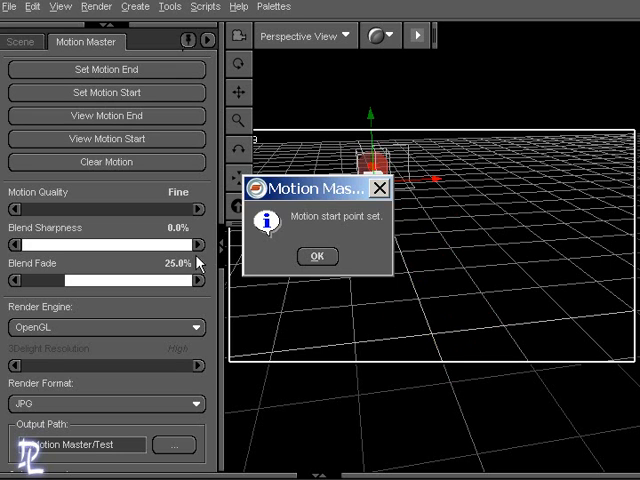
Step: Dismiss the motion start confirmation, leaving the 134-frame timeline at frame 0
left_click(317, 256)
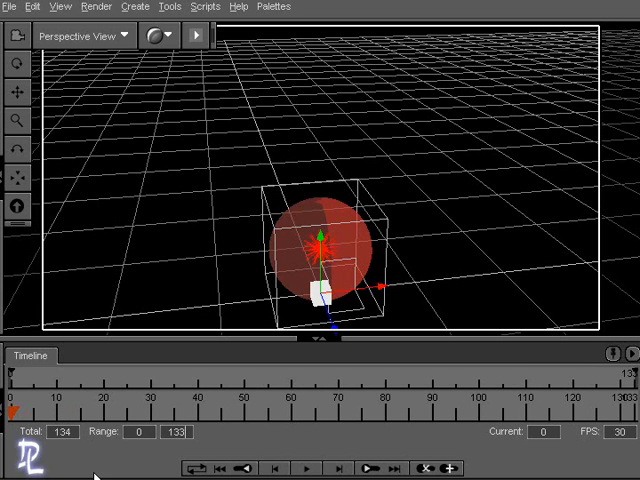
mouse_move(193, 248)
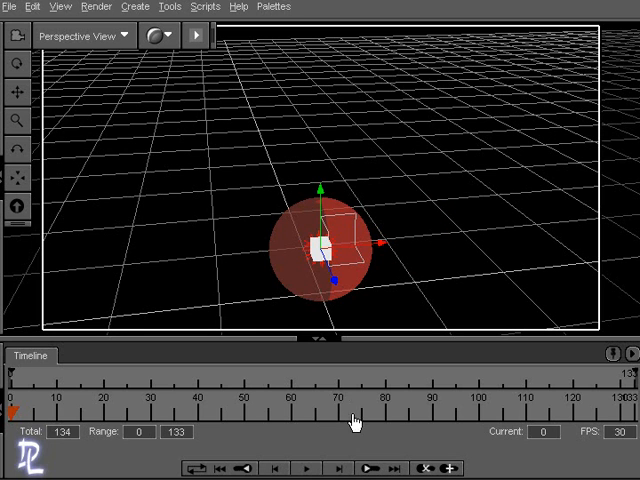
mouse_move(295, 420)
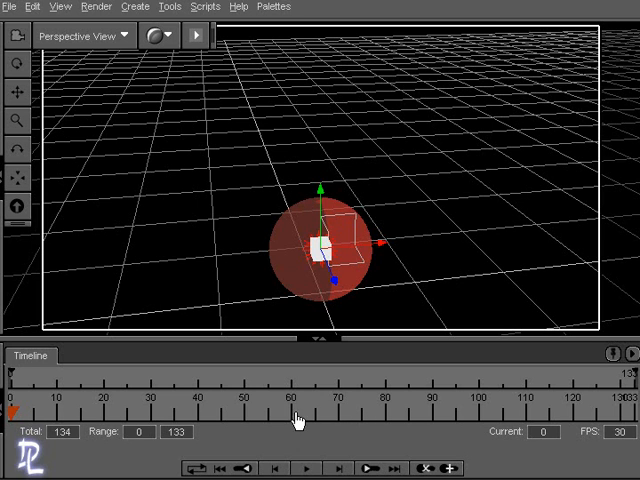
Step: Show the Scene list with Sphere and PointLight 1 beneath it
left_click(339, 413)
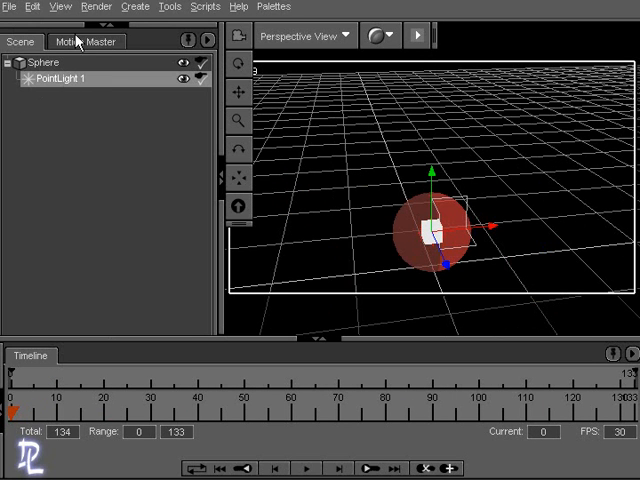
Step: Render all 134 frames of the sphere's motion from Motion Master
left_click(89, 41)
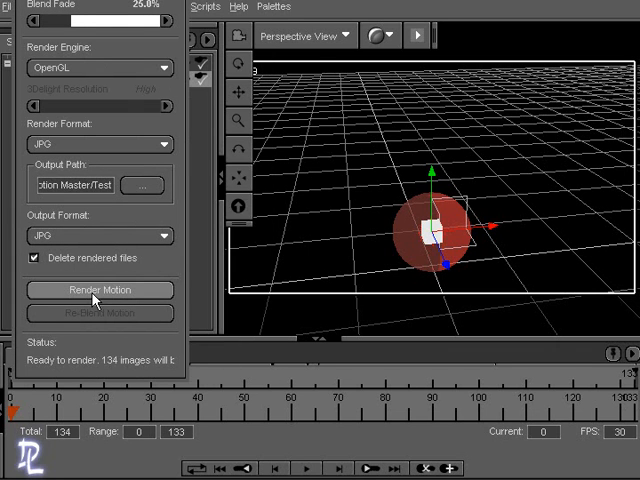
left_click(99, 289)
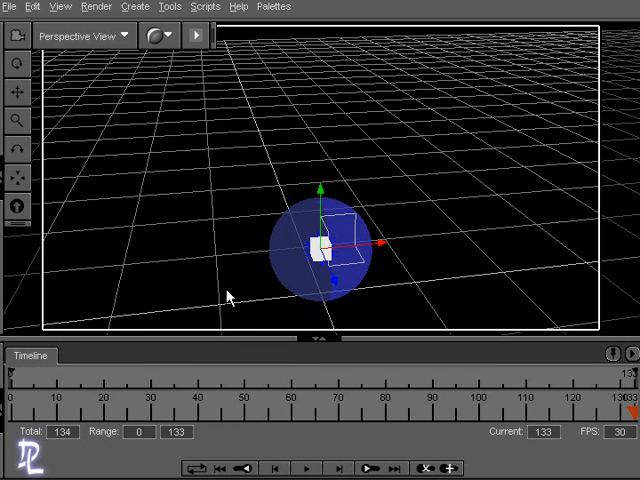
mouse_move(220, 290)
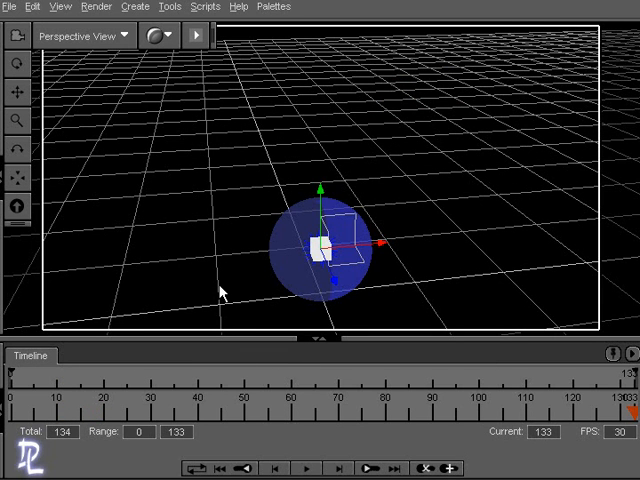
mouse_move(311, 322)
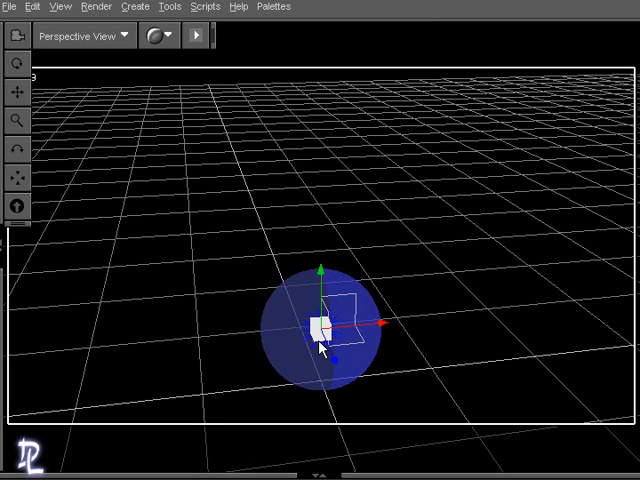
mouse_move(248, 120)
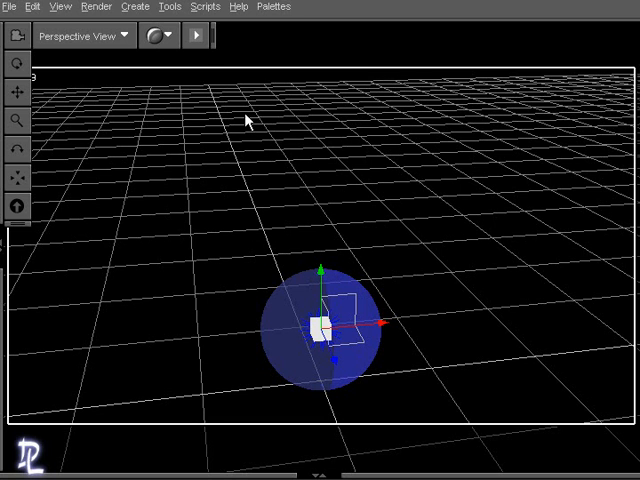
Step: Set the rendered _Motion.jpg image as the scene backdrop
left_click(38, 6)
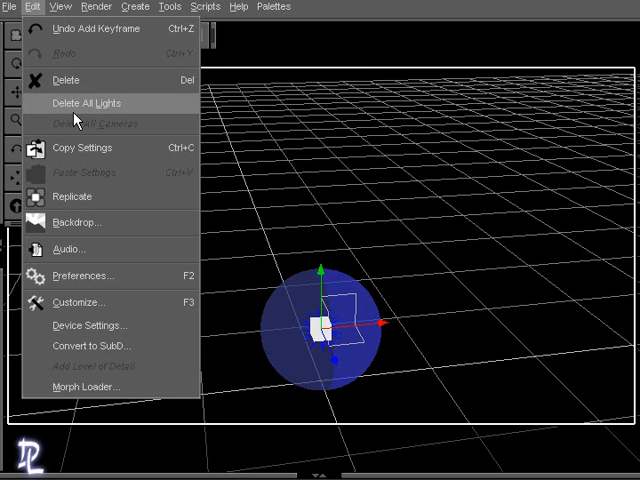
left_click(77, 222)
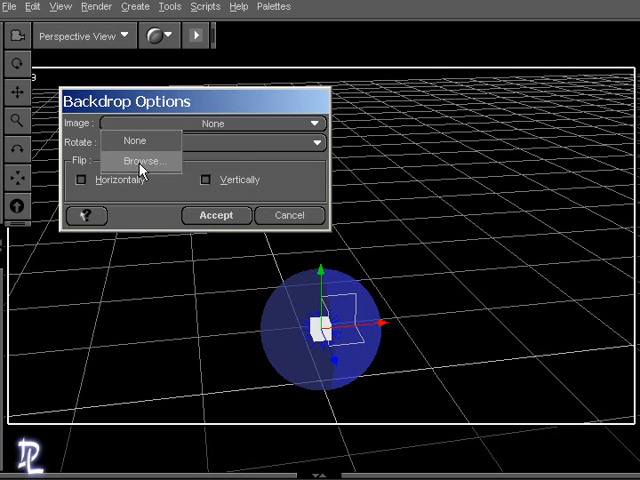
left_click(140, 161)
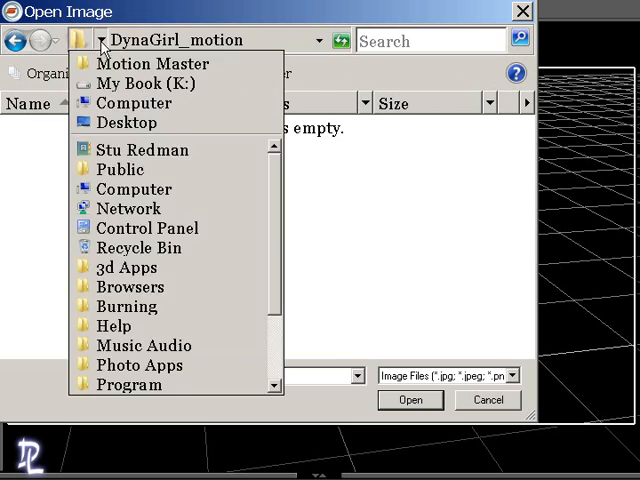
left_click(150, 63)
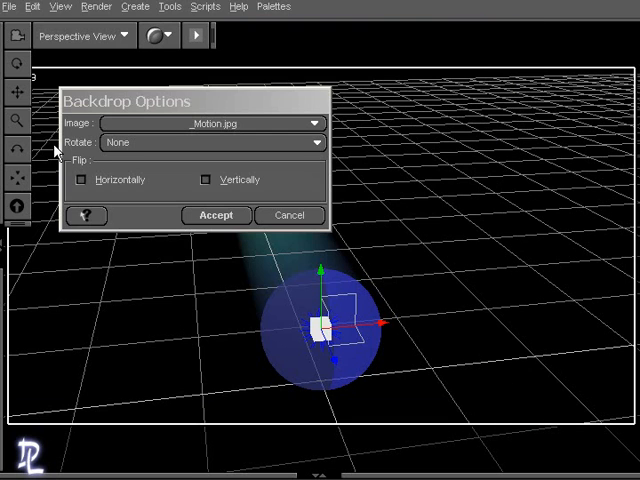
left_click(215, 215)
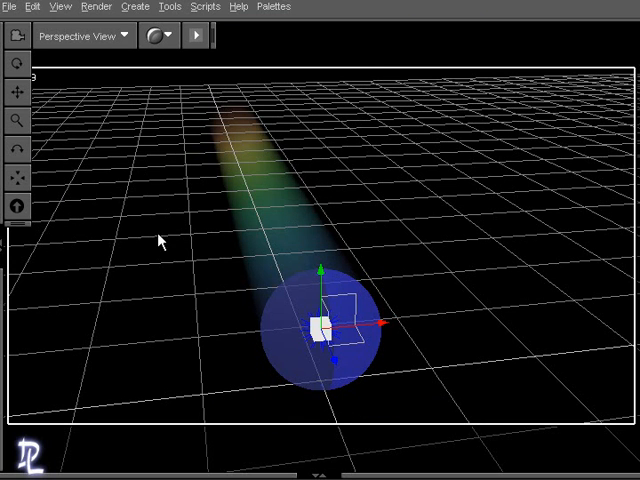
Step: Render the blue sphere over the rainbow motion-streak backdrop
left_click(96, 6)
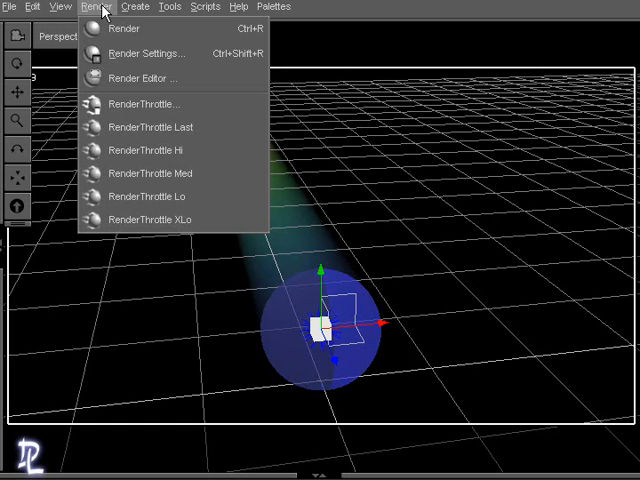
left_click(119, 28)
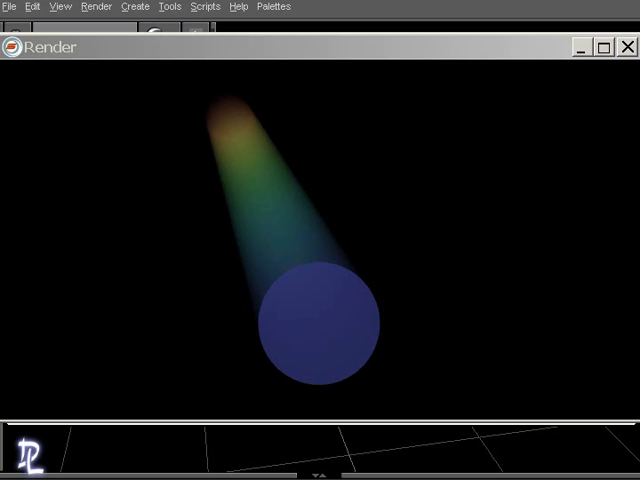
mouse_move(270, 134)
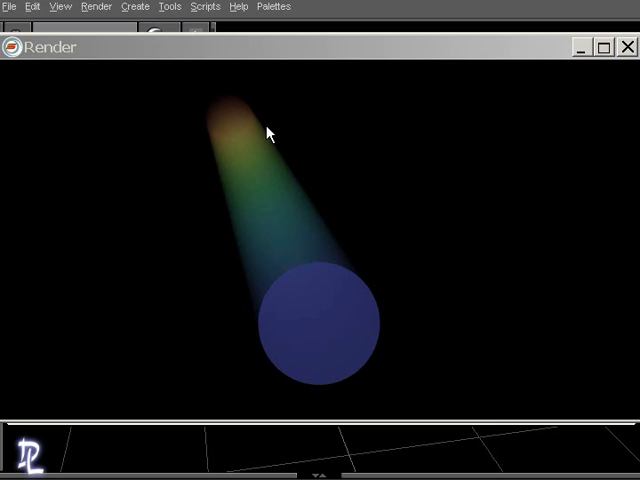
mouse_move(252, 178)
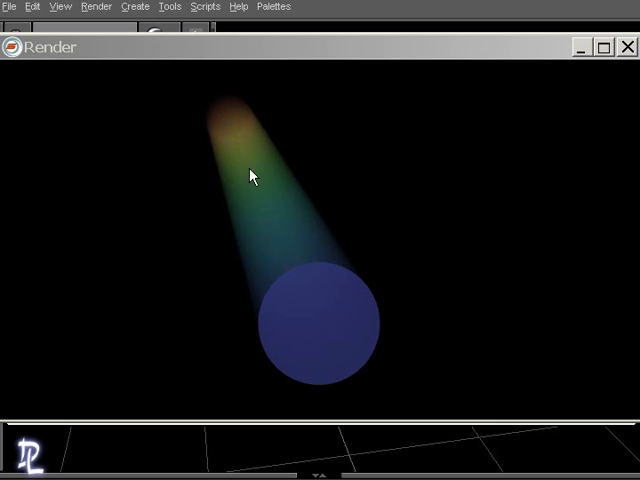
mouse_move(287, 294)
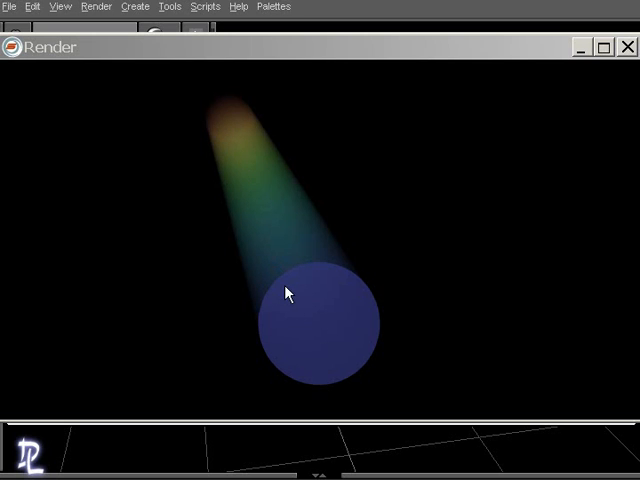
mouse_move(240, 183)
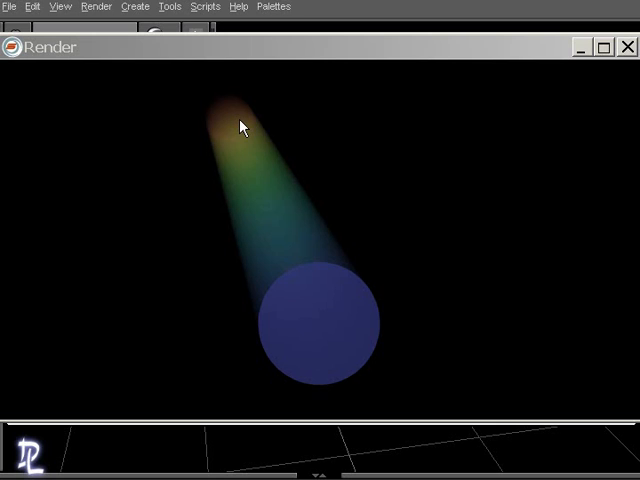
mouse_move(308, 191)
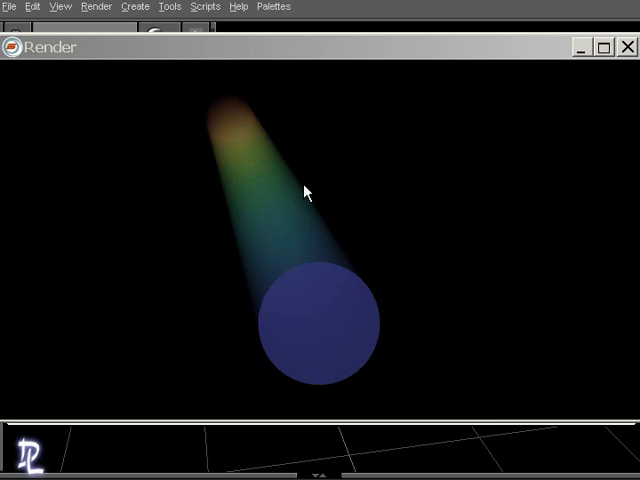
mouse_move(432, 174)
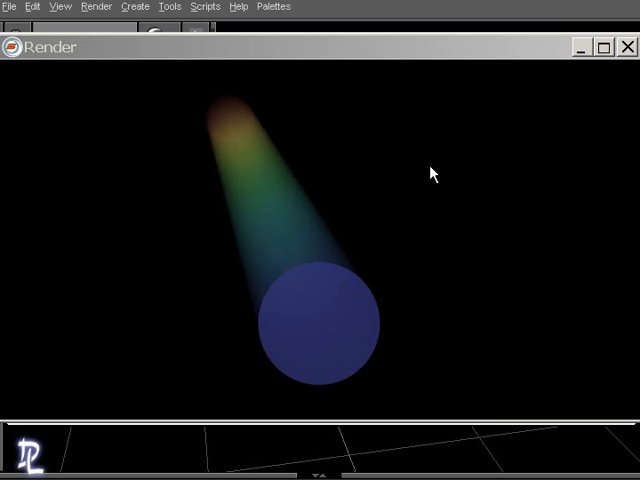